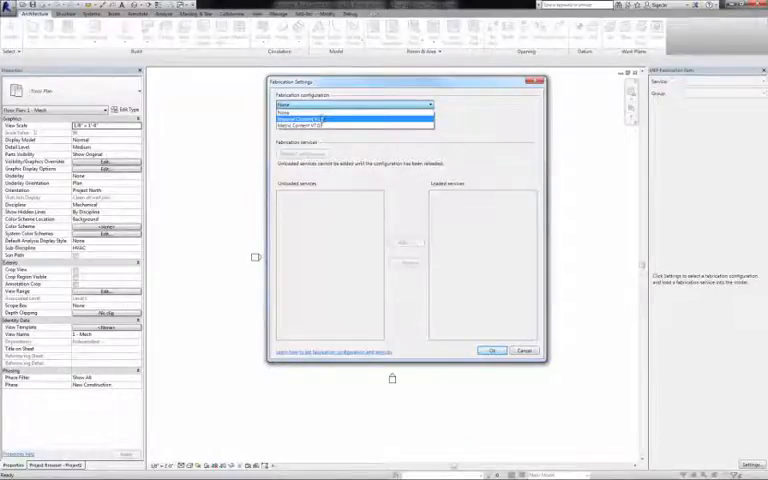
Load a fabrication configuration so the duct layout and MEP Fabrication Parts palette appear.
click(492, 350)
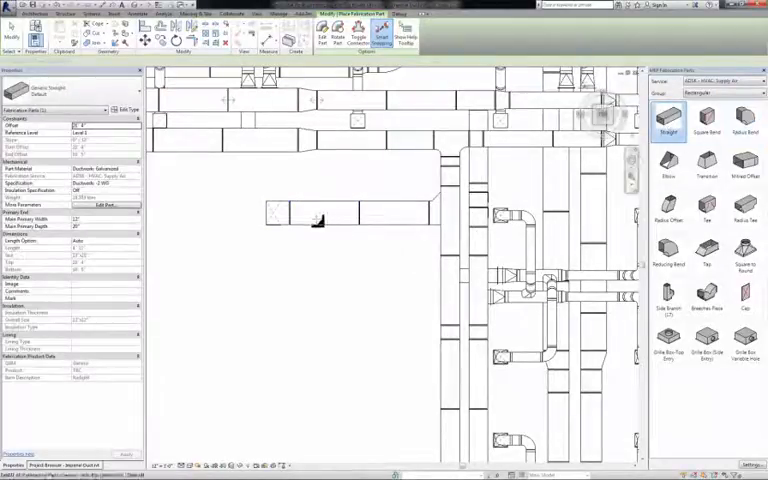
click(276, 212)
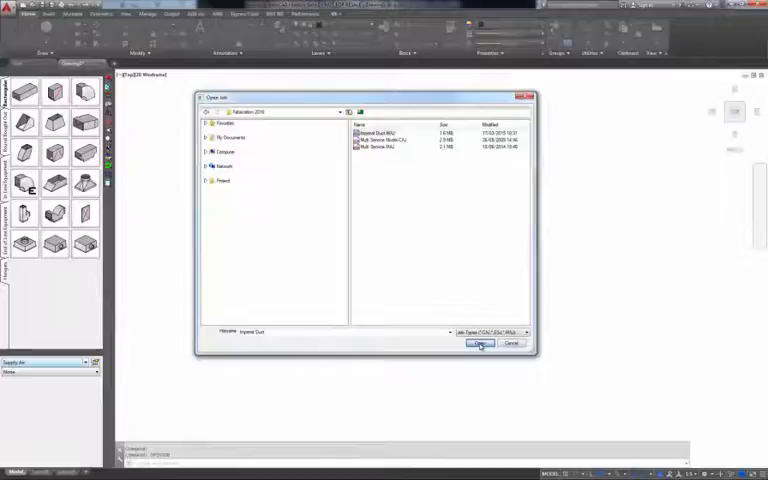
Load the exported MAJ job in CADmep and save it back out as a MAJ file.
click(480, 344)
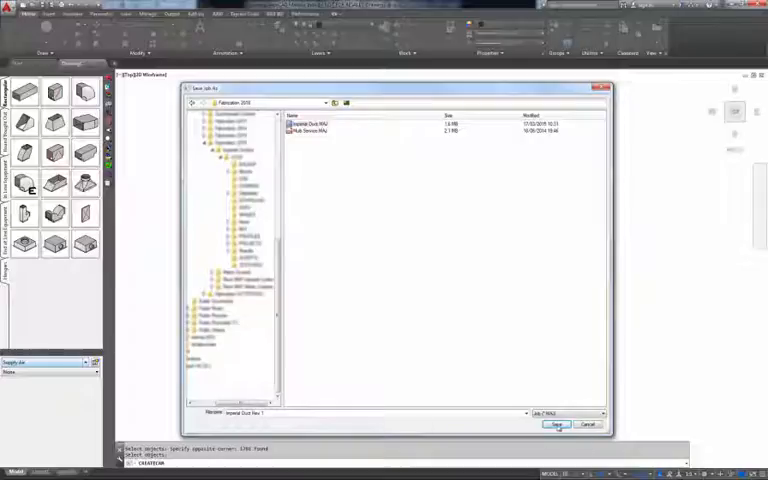
click(556, 424)
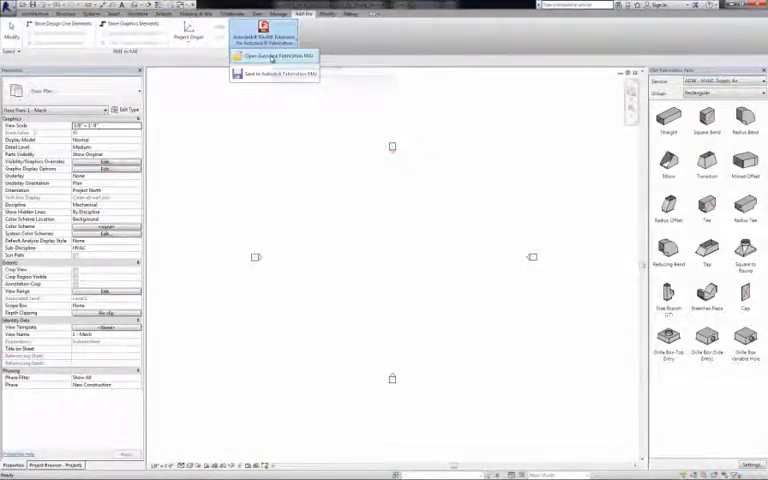
Import the CADmep-saved MAJ job into the blank Revit project via the Add-Ins command.
click(276, 56)
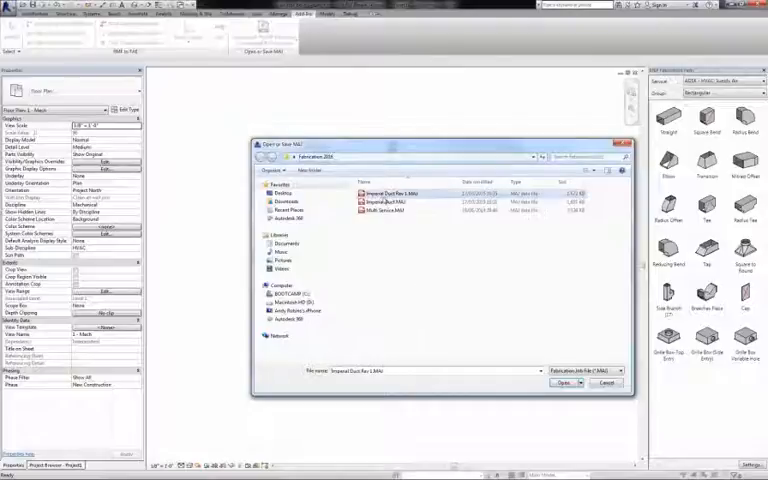
click(564, 384)
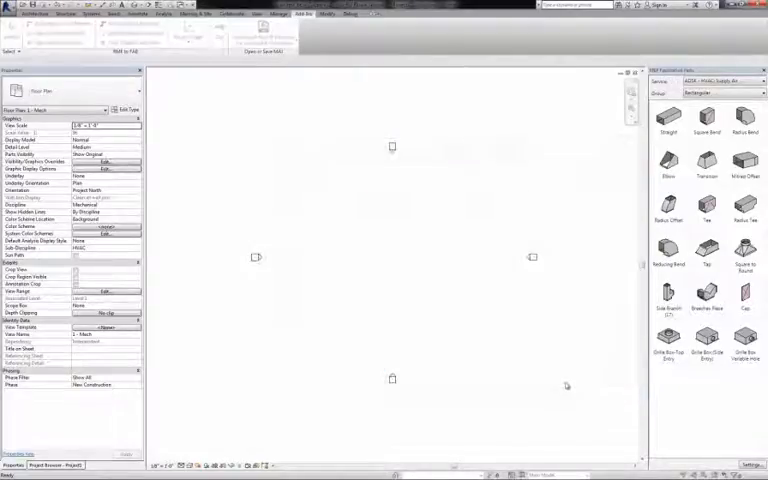